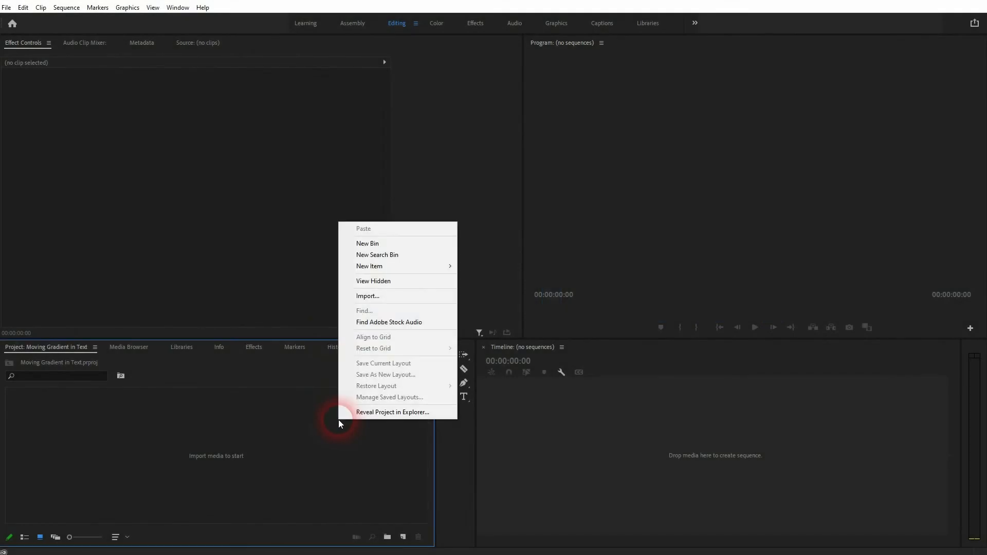
{"action": "mouse_move", "coordinate": [369, 265]}
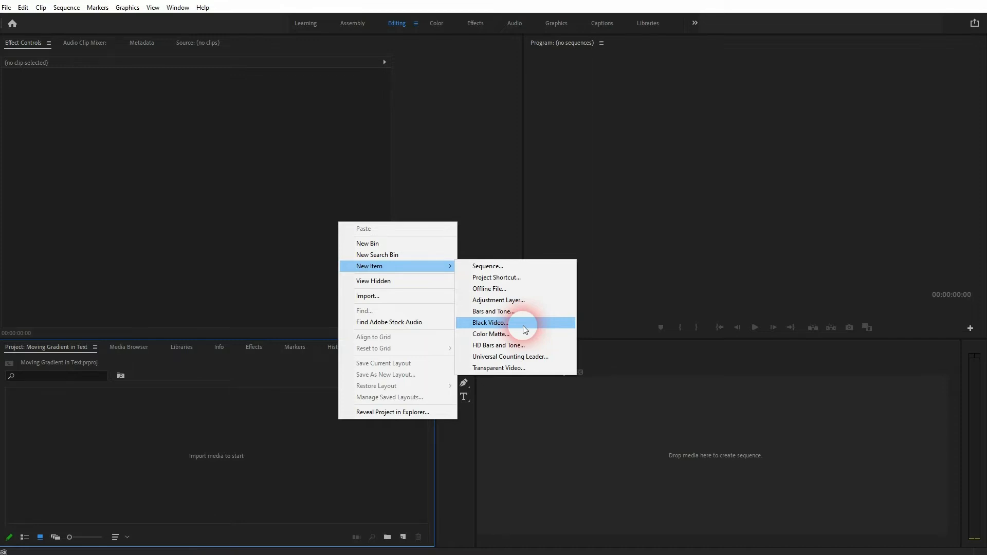
Create a new 1920×1080 Black Video item in the project.
{"action": "left_click", "coordinate": [489, 321]}
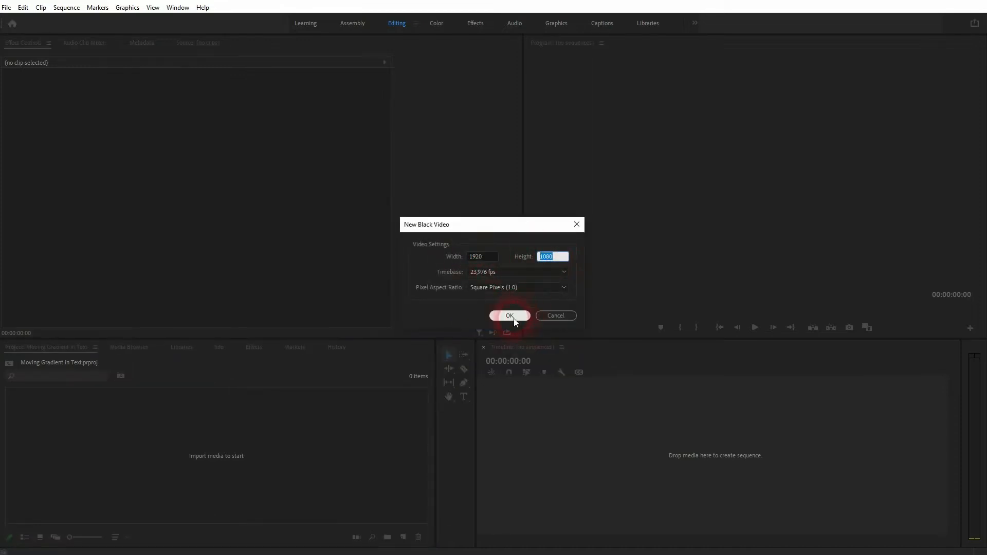
{"action": "left_click", "coordinate": [509, 316]}
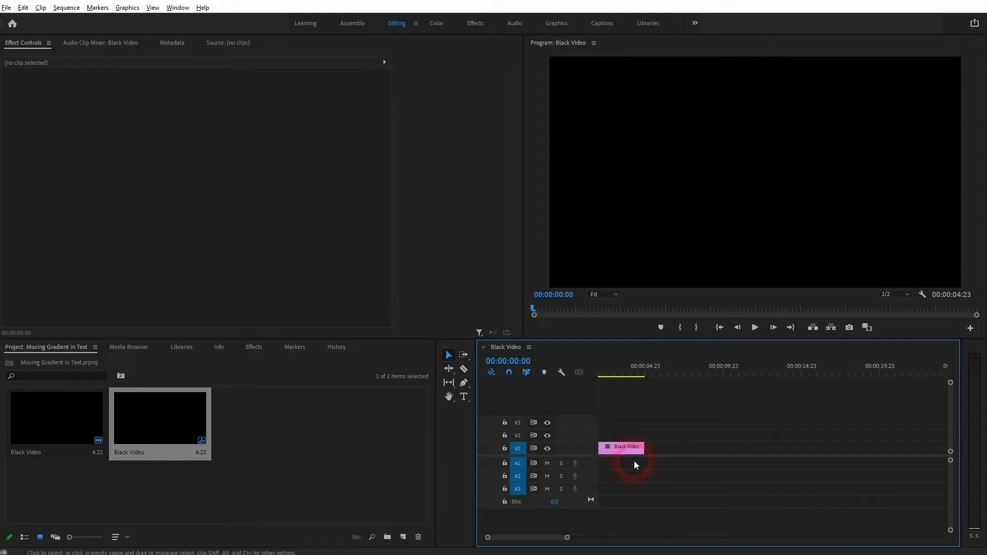
Select the Black Video clip and filter Effects for 'gradient', choosing 4-Color Gradient.
{"action": "left_click", "coordinate": [620, 447]}
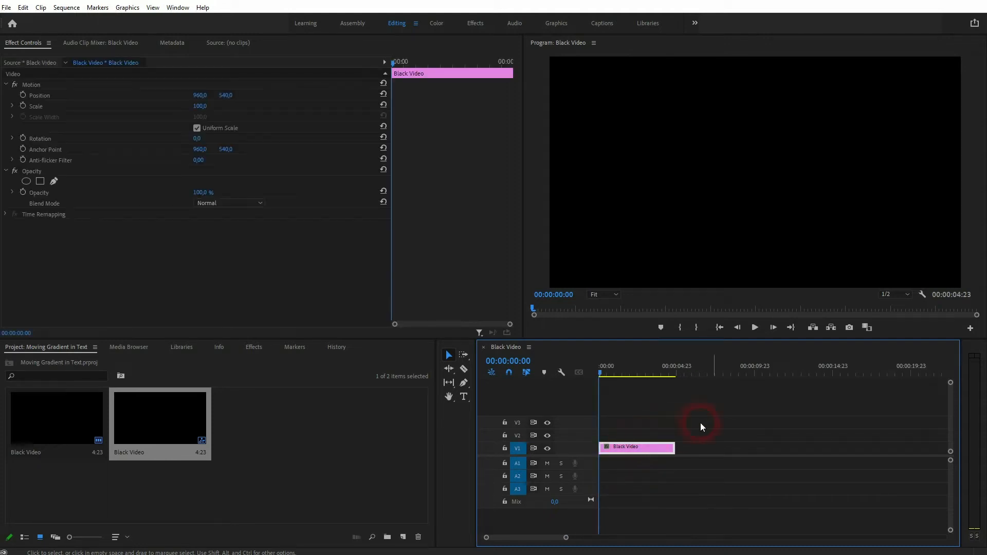
{"action": "left_click", "coordinate": [254, 347]}
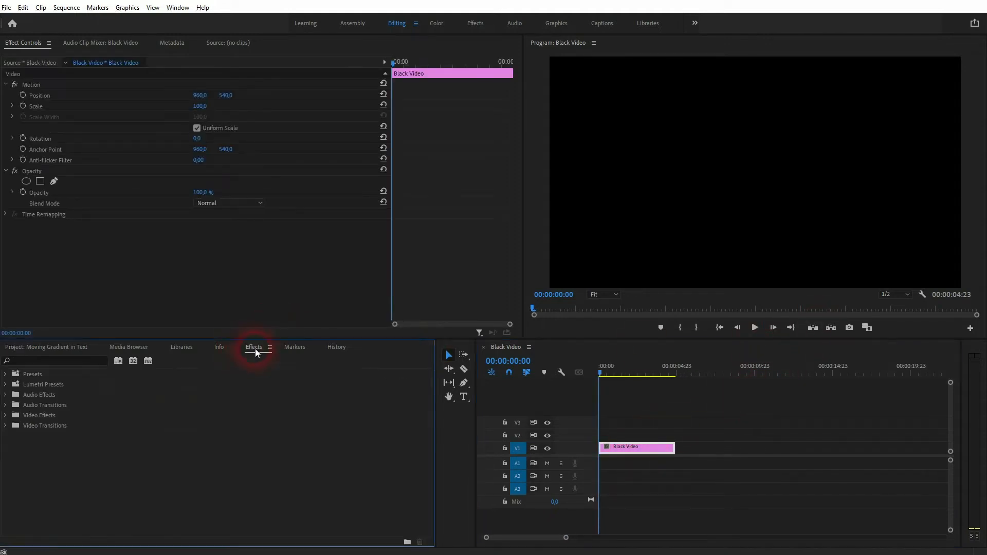
{"action": "type", "text": "gra"}
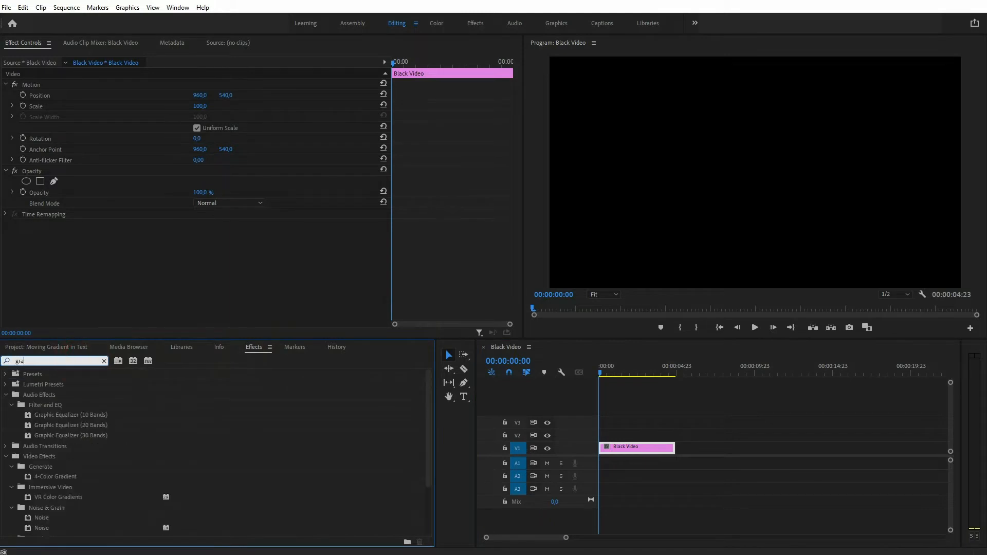
{"action": "type", "text": "gradient"}
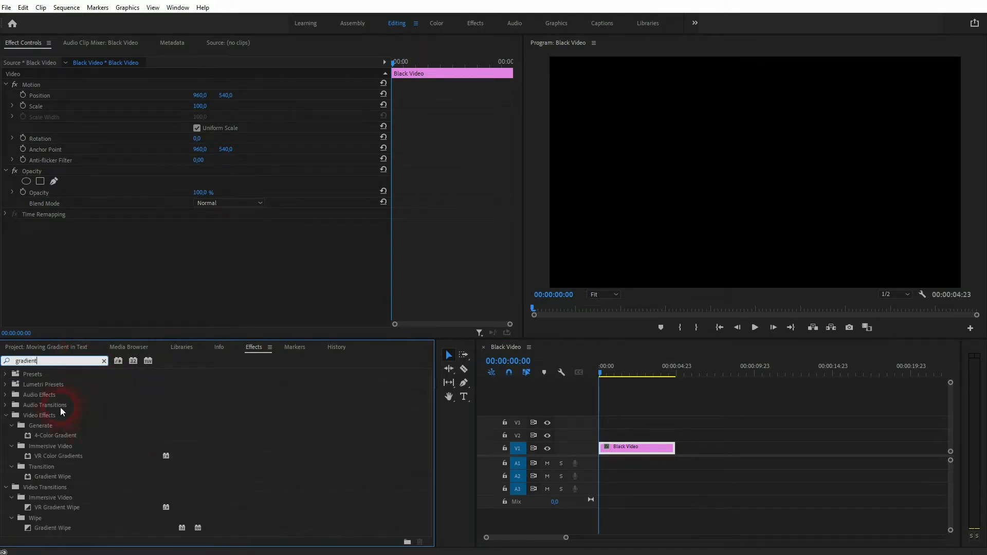
{"action": "left_click", "coordinate": [55, 434]}
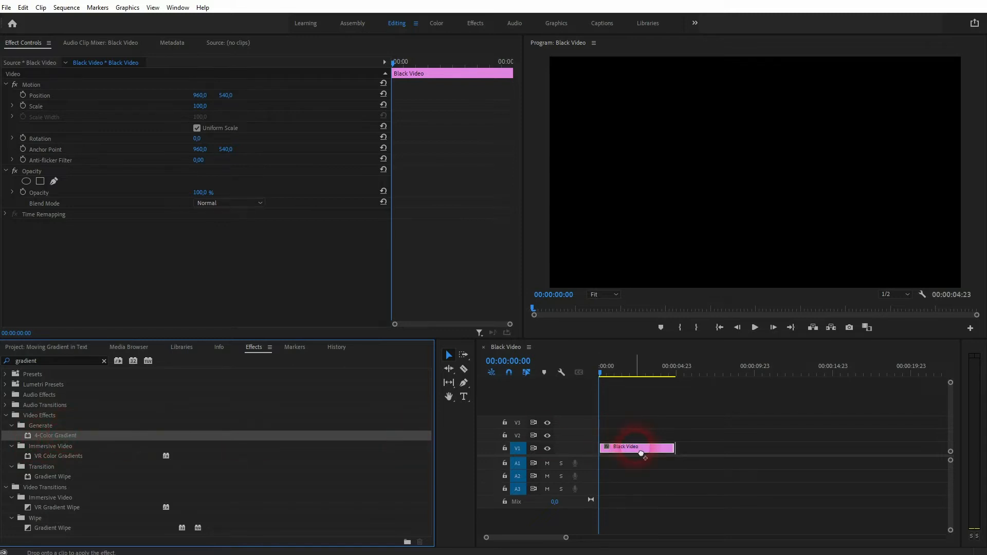
Apply 4-Color Gradient to the Black Video clip, show its point handles and nudge Point 1.
{"action": "left_click_drag", "start_coordinate": [54, 435], "coordinate": [639, 448]}
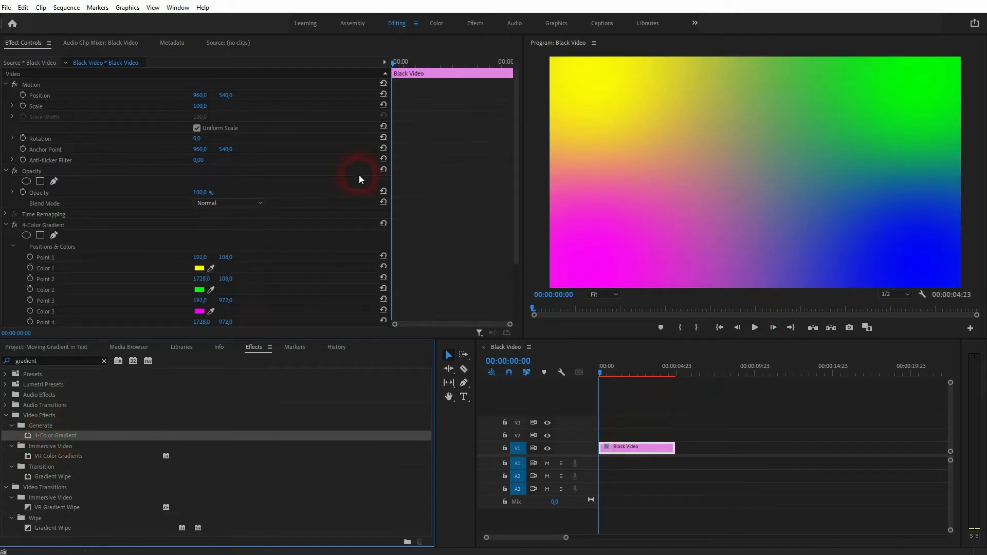
{"action": "scroll", "scroll_direction": "down", "scroll_amount": 3}
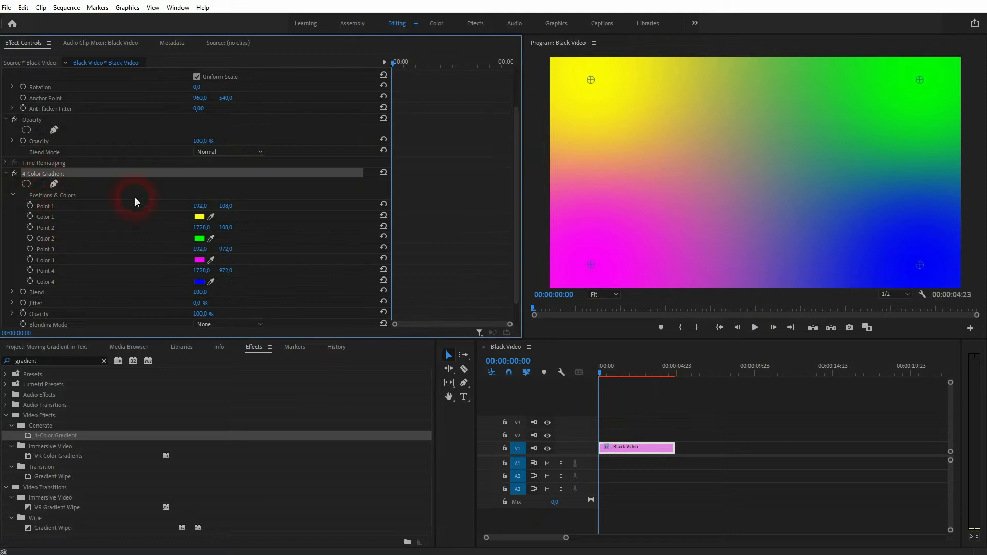
{"action": "left_click", "coordinate": [178, 7]}
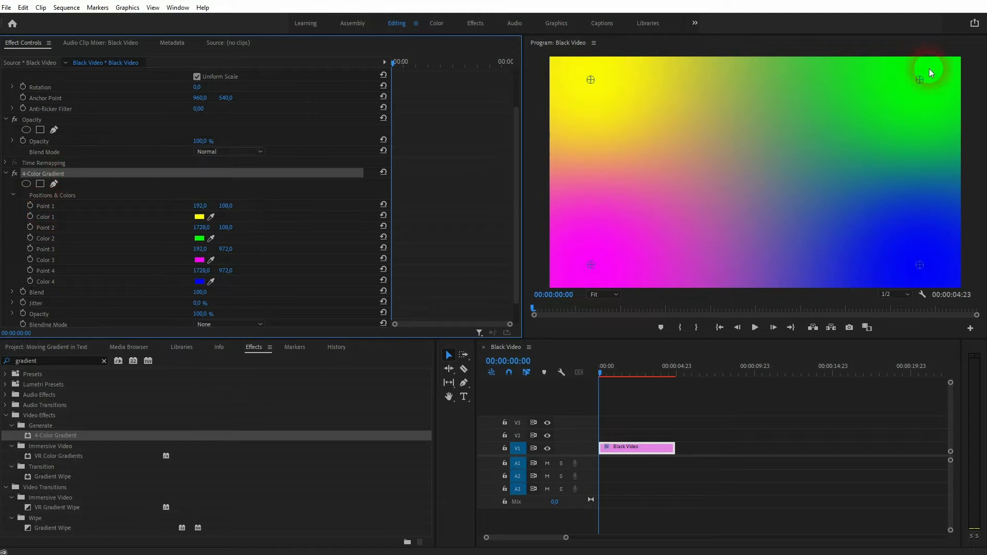
{"action": "mouse_move", "coordinate": [592, 265]}
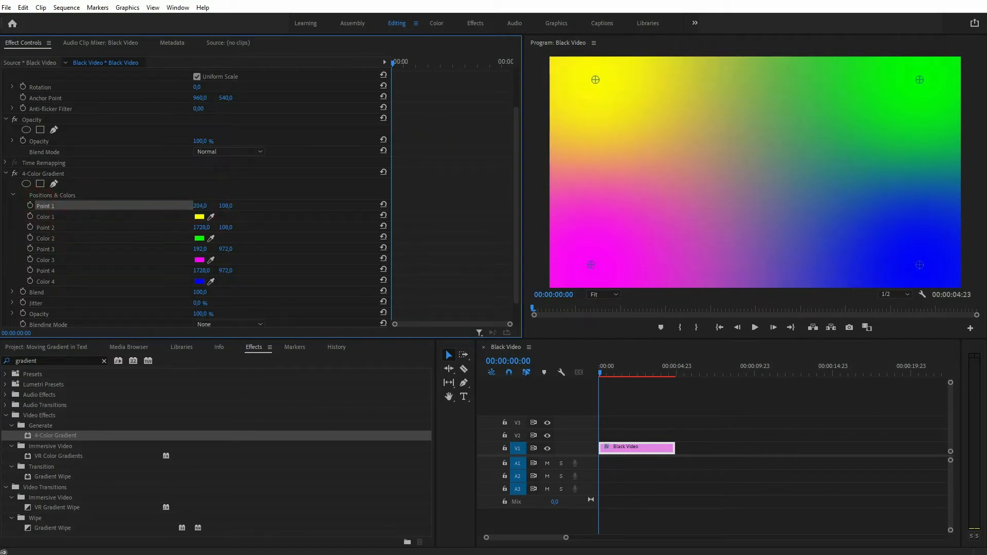
{"action": "left_click_drag", "start_coordinate": [595, 80], "coordinate": [731, 79]}
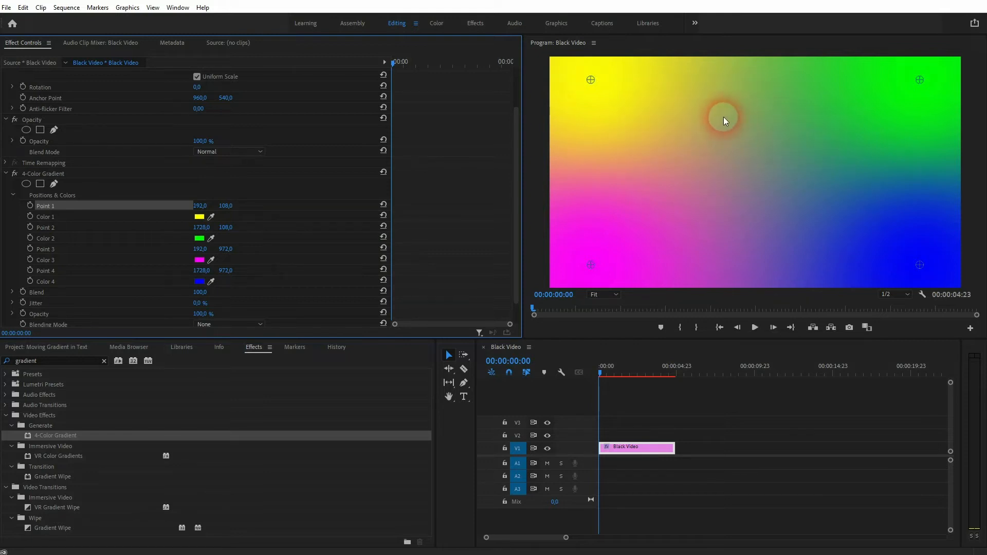
{"action": "left_click", "coordinate": [198, 217]}
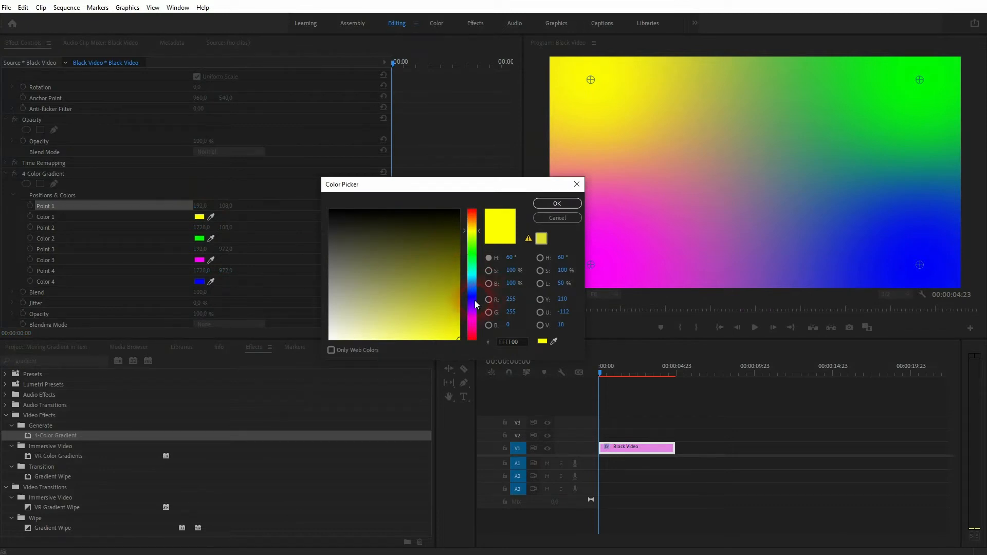
Set Color 1 to light purple and Color 2 to magenta.
{"action": "left_click", "coordinate": [457, 338]}
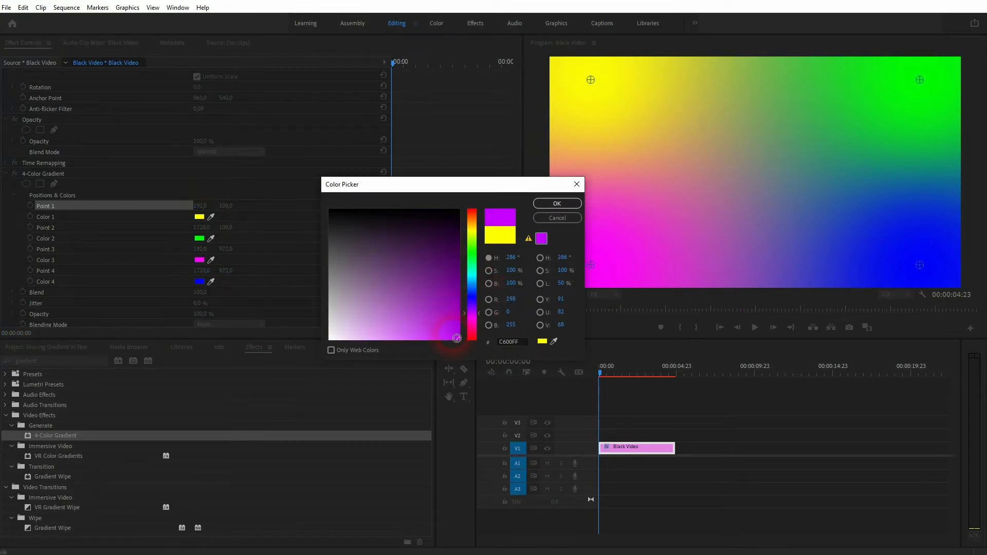
{"action": "left_click", "coordinate": [428, 343]}
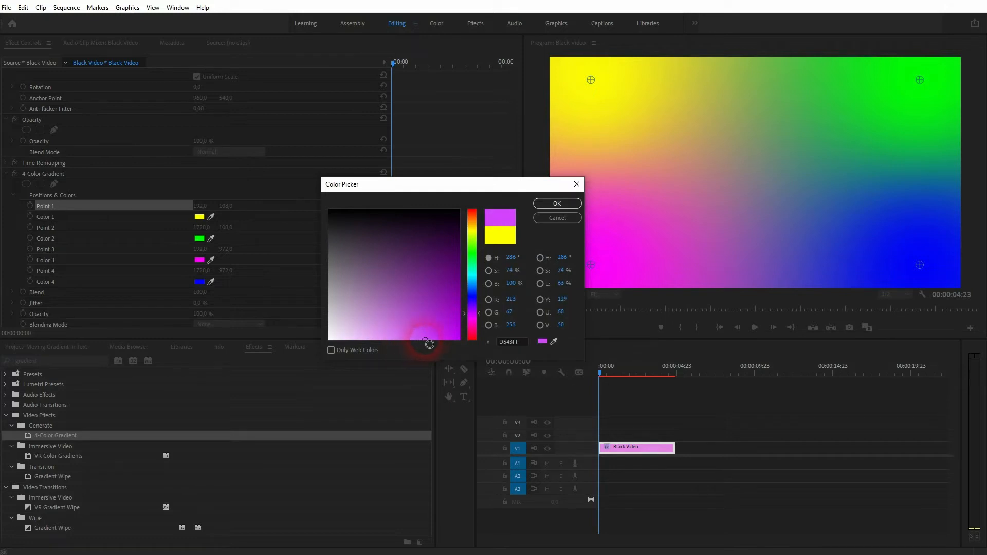
{"action": "left_click", "coordinate": [557, 203]}
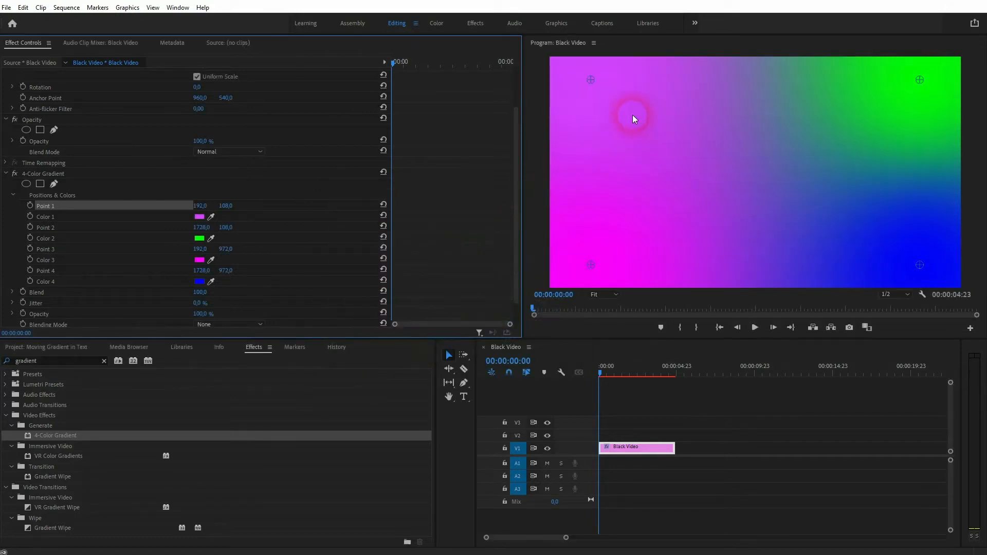
{"action": "left_click", "coordinate": [199, 237]}
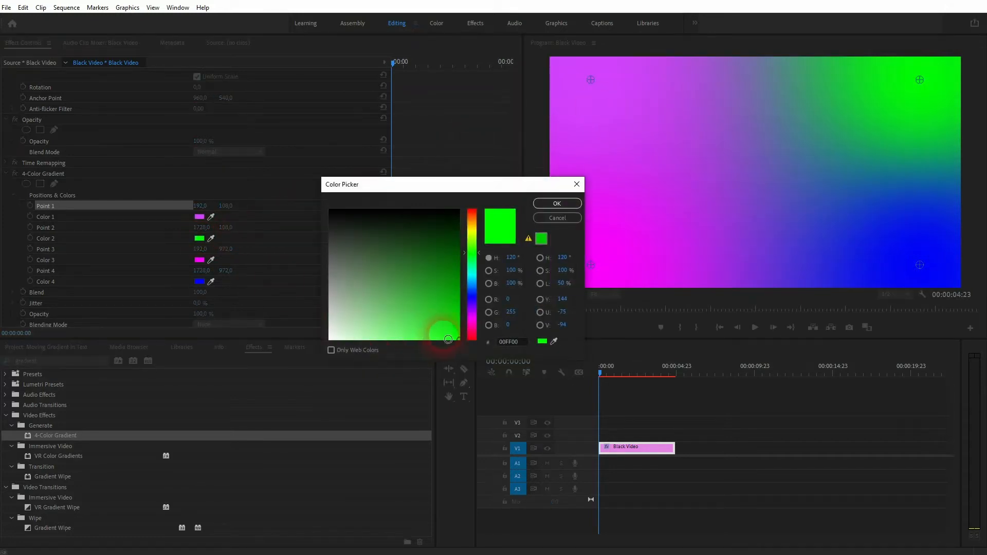
{"action": "left_click", "coordinate": [462, 340]}
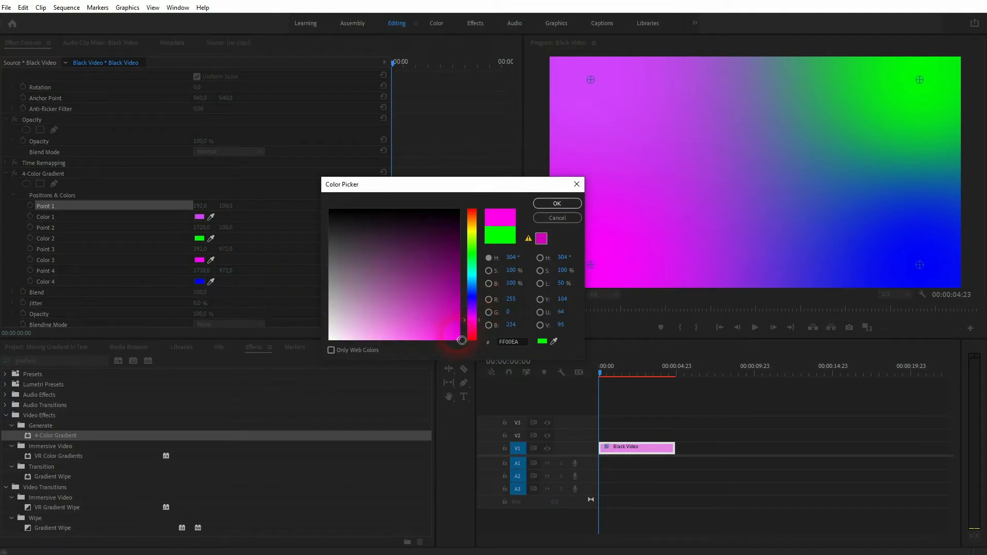
{"action": "left_click", "coordinate": [556, 202]}
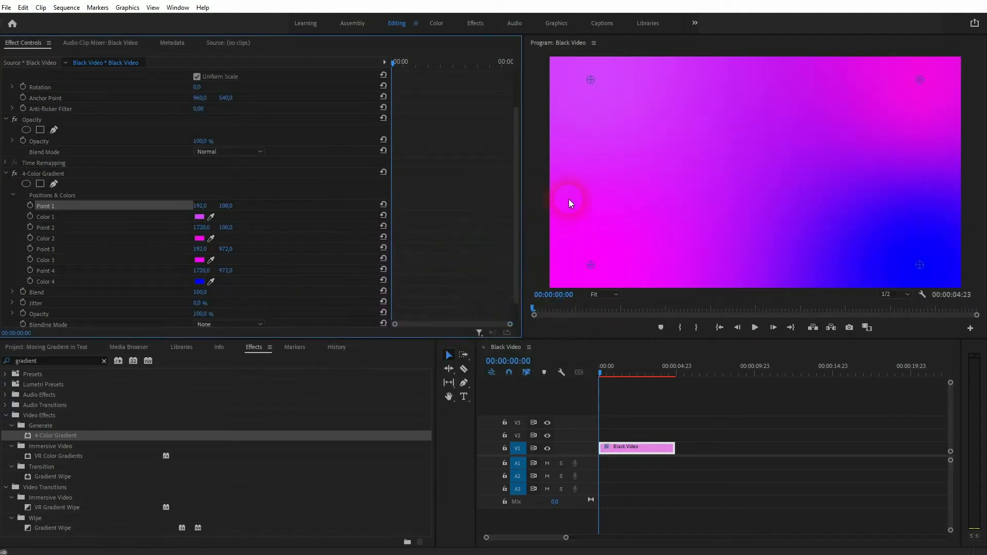
Set Color 3 to dark magenta and Color 4 to deep purple.
{"action": "left_click", "coordinate": [199, 260]}
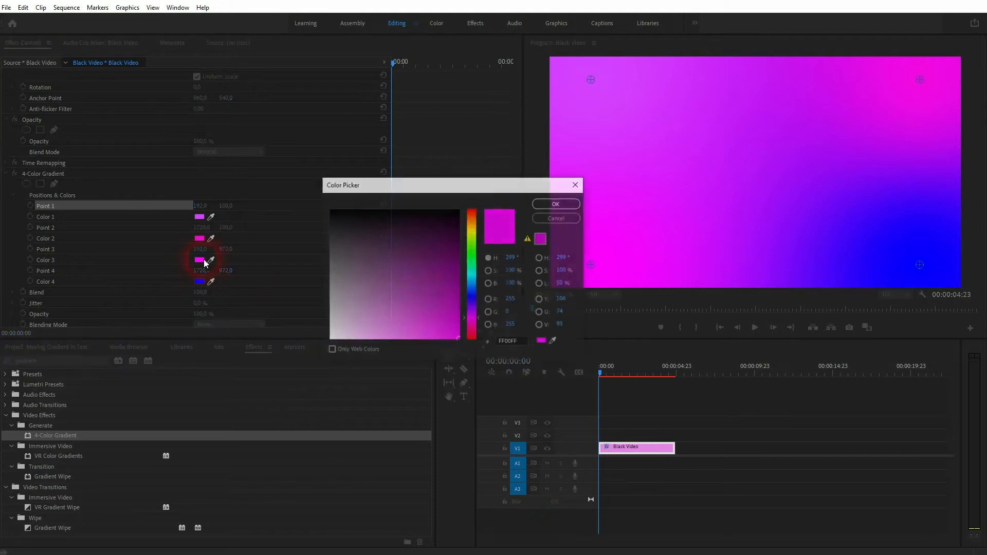
{"action": "left_click", "coordinate": [453, 291]}
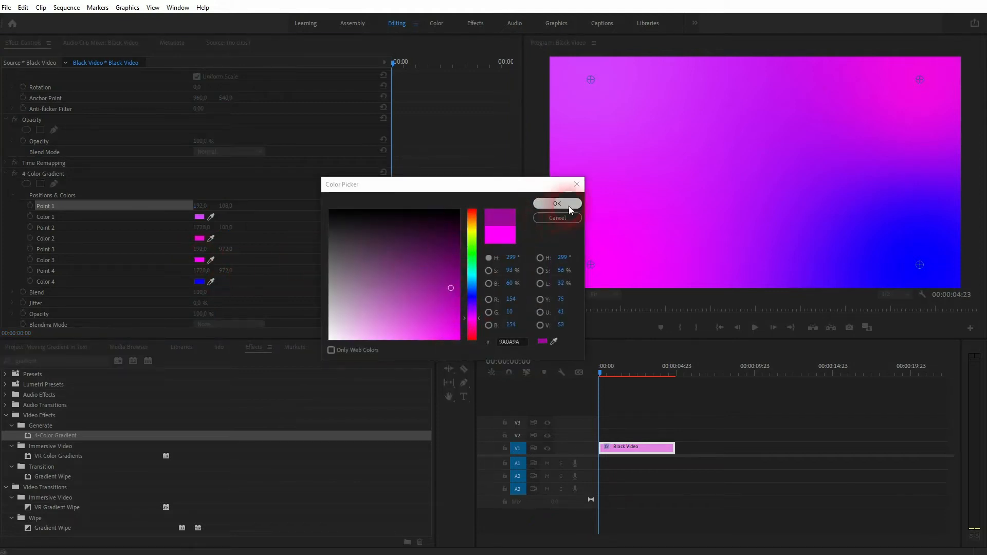
{"action": "left_click", "coordinate": [472, 296]}
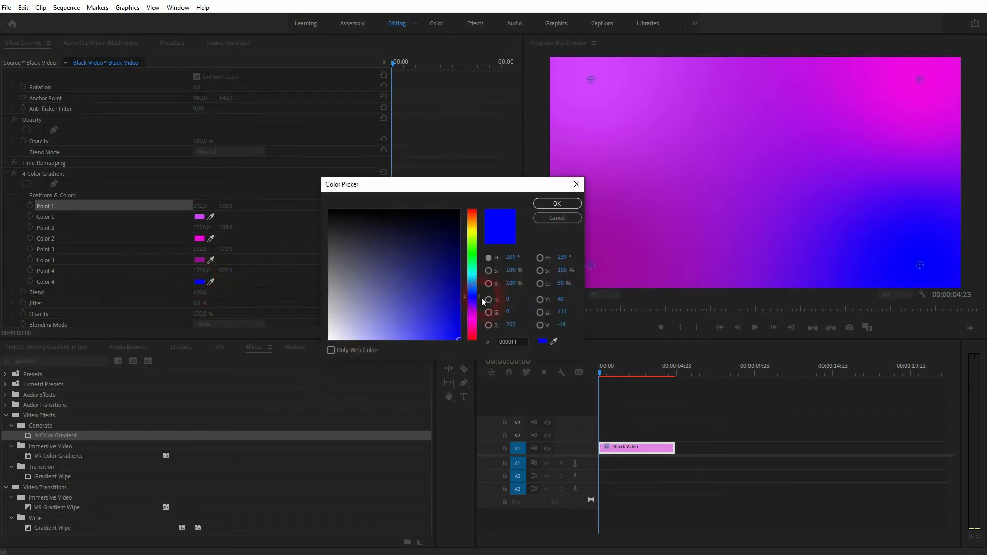
{"action": "left_click", "coordinate": [442, 260]}
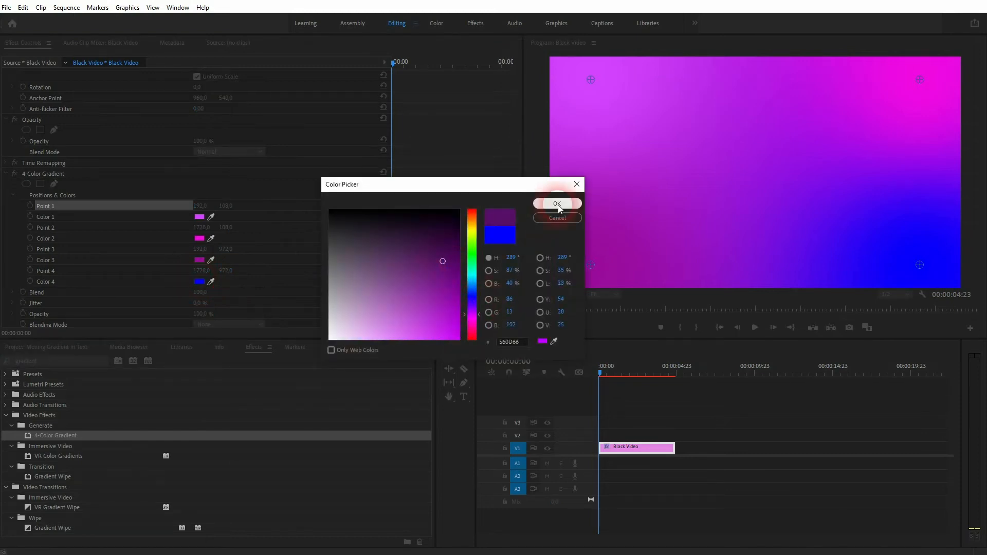
{"action": "left_click", "coordinate": [556, 202]}
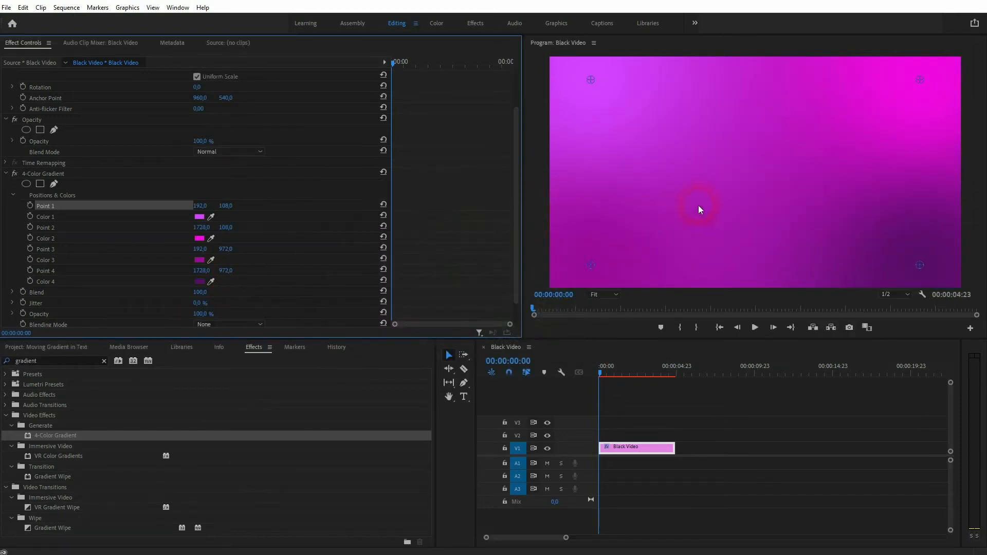
{"action": "left_click", "coordinate": [199, 282]}
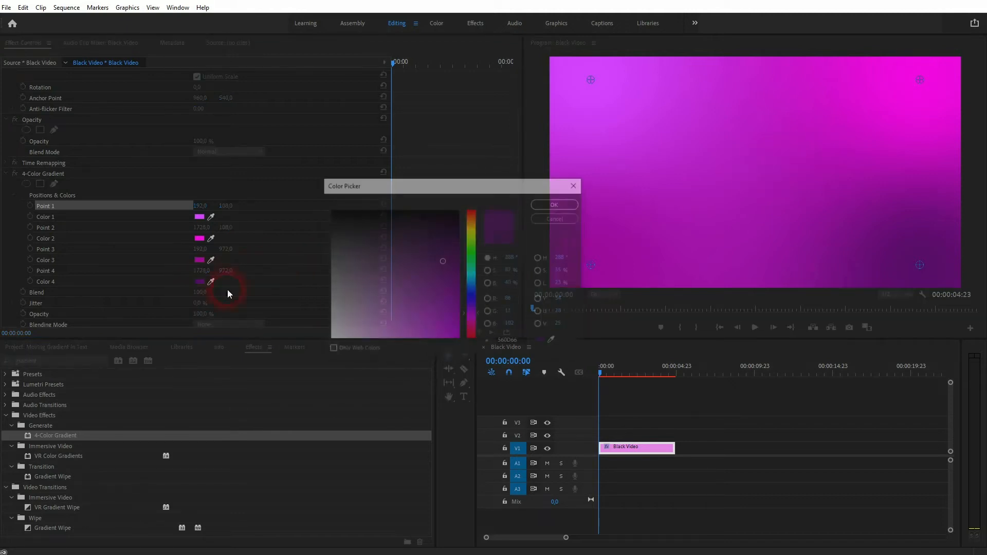
Close the reopened Color Picker, keeping the pink-to-deep-purple gradient.
{"action": "left_click", "coordinate": [553, 205]}
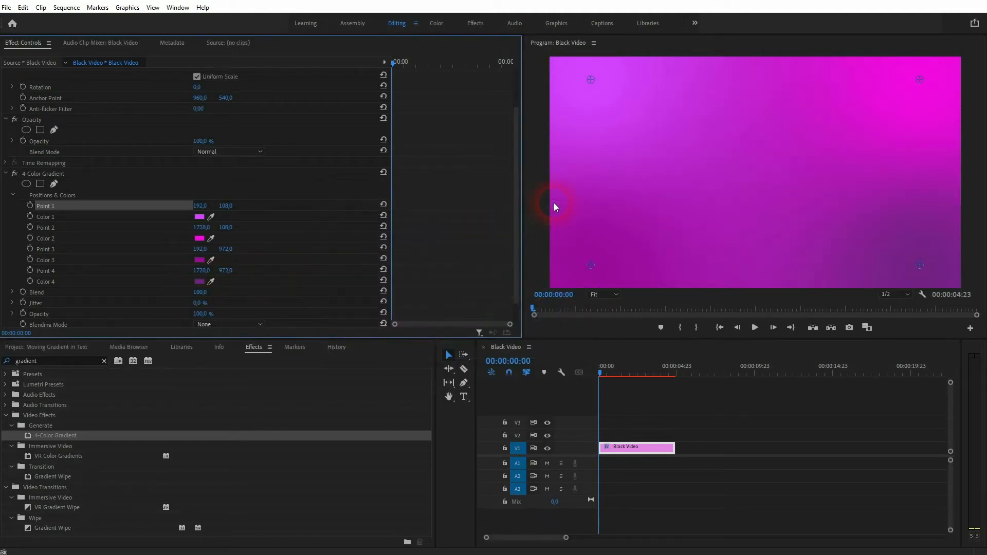
{"action": "mouse_move", "coordinate": [864, 200]}
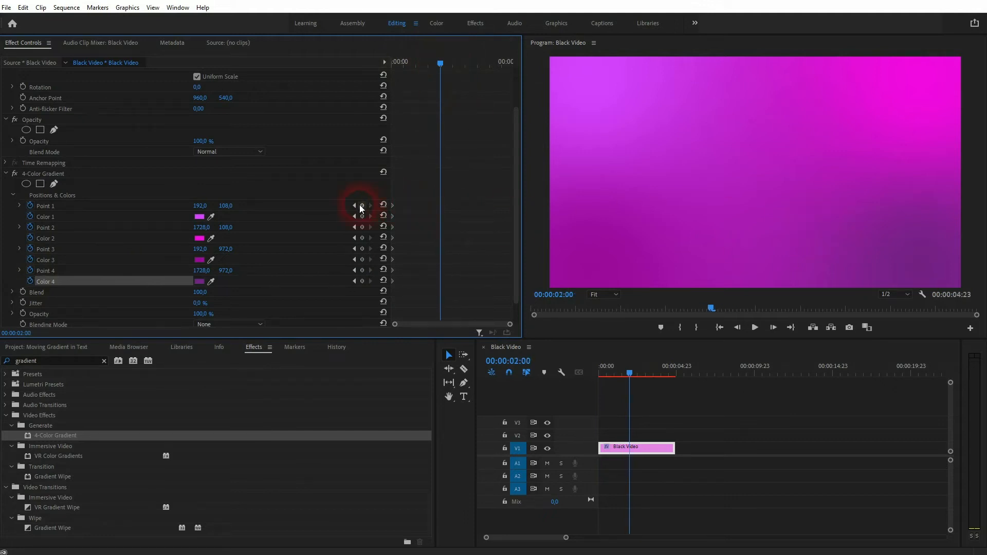
{"action": "mouse_move", "coordinate": [361, 205]}
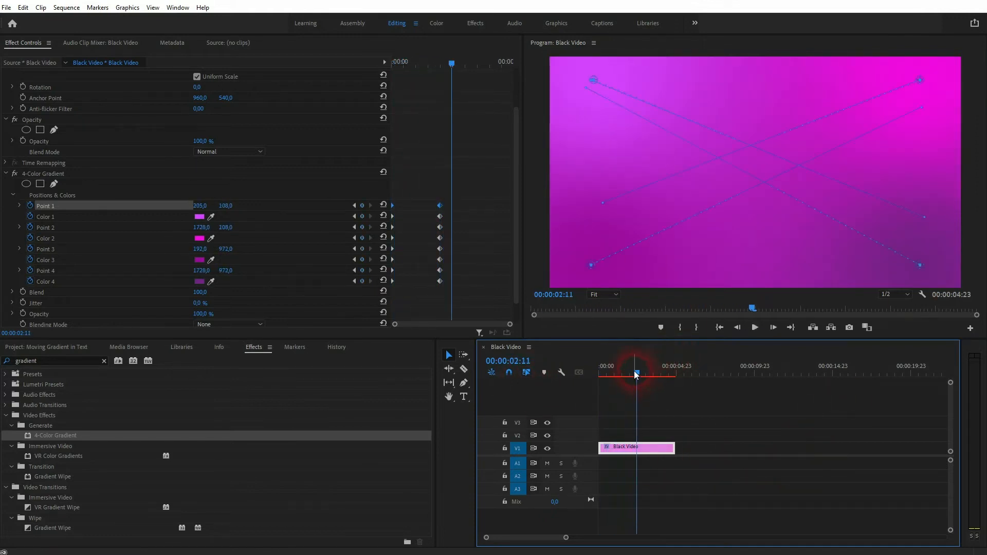
{"action": "left_click_drag", "start_coordinate": [635, 374], "coordinate": [624, 374]}
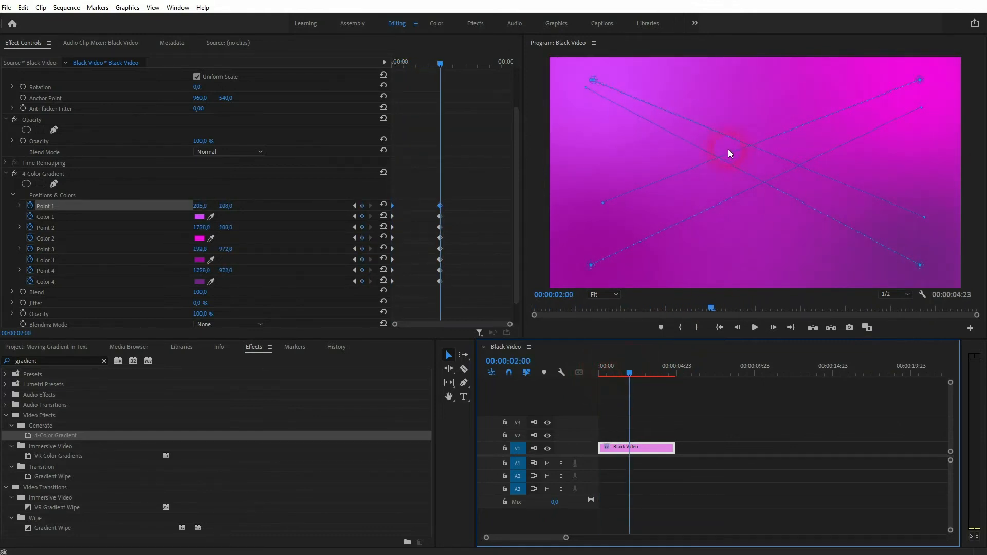
{"action": "left_click", "coordinate": [199, 217]}
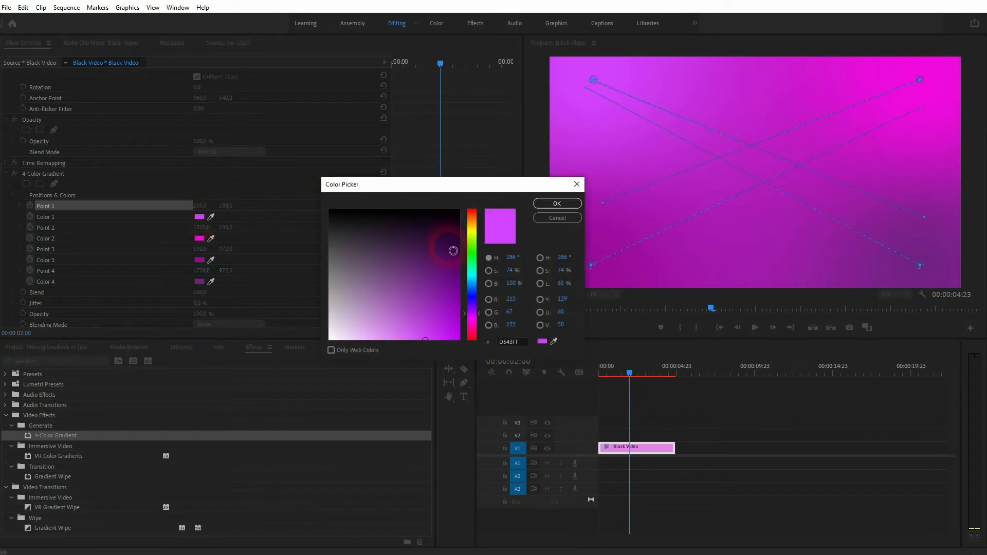
{"action": "left_click", "coordinate": [556, 203]}
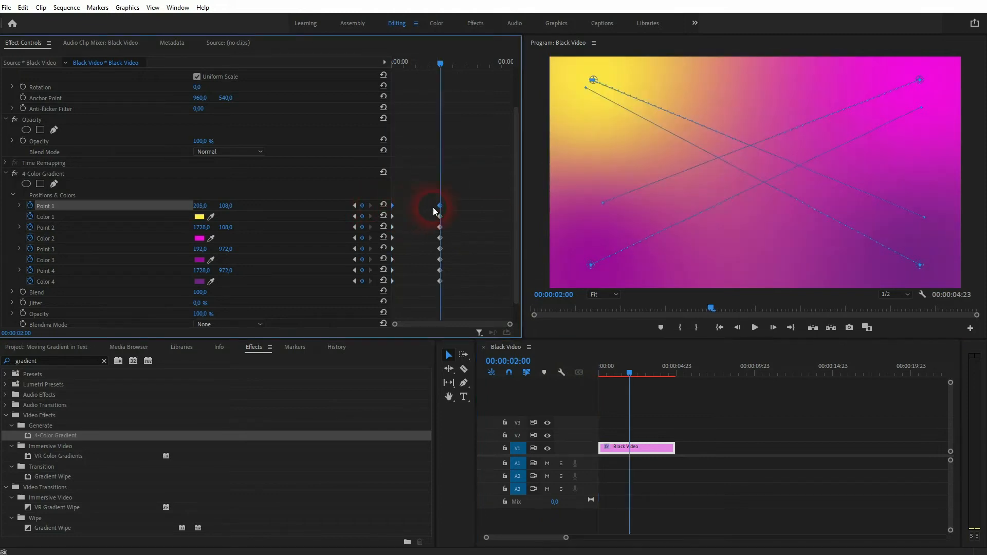
{"action": "left_click", "coordinate": [199, 217]}
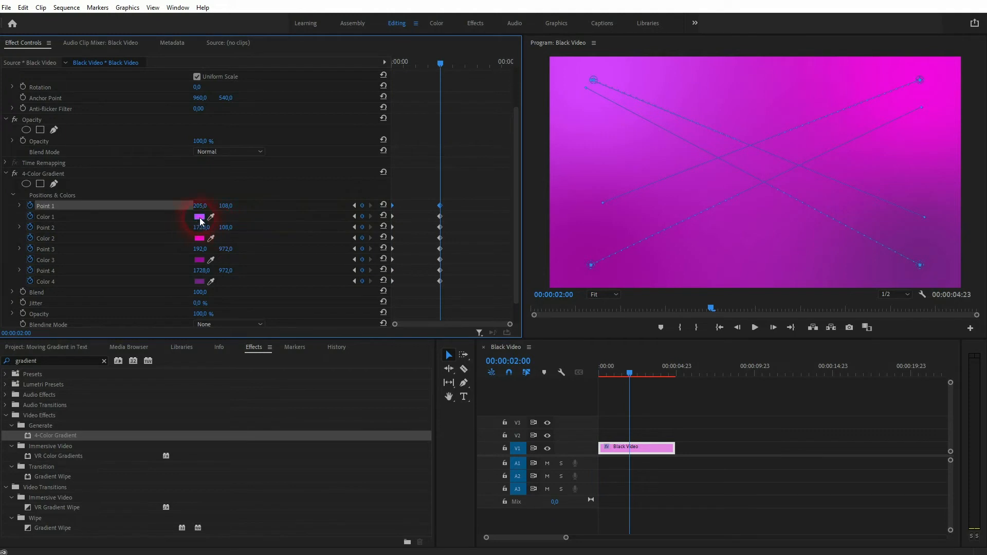
Set all four gradient colours to blue shades at the 2-second keyframe.
{"action": "left_click", "coordinate": [199, 217]}
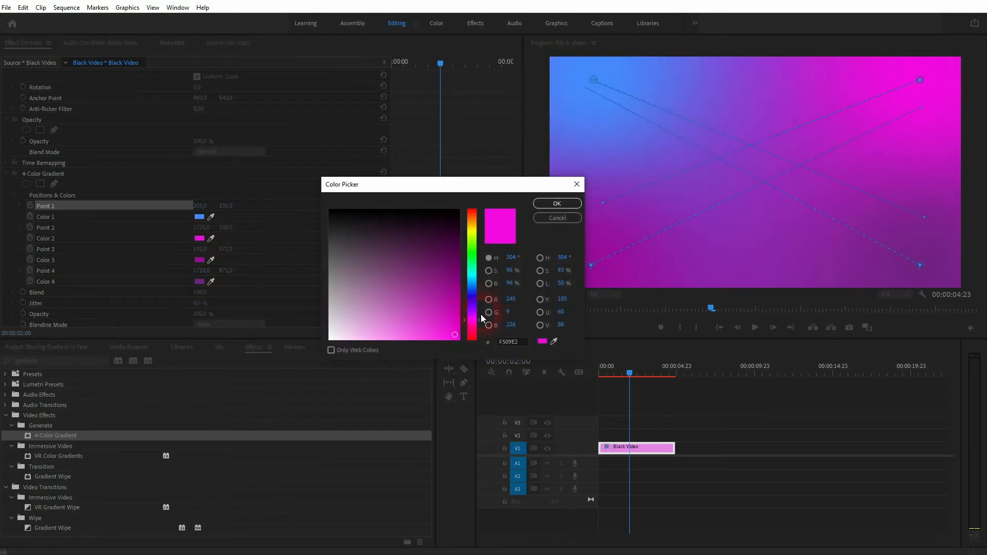
{"action": "left_click", "coordinate": [473, 293]}
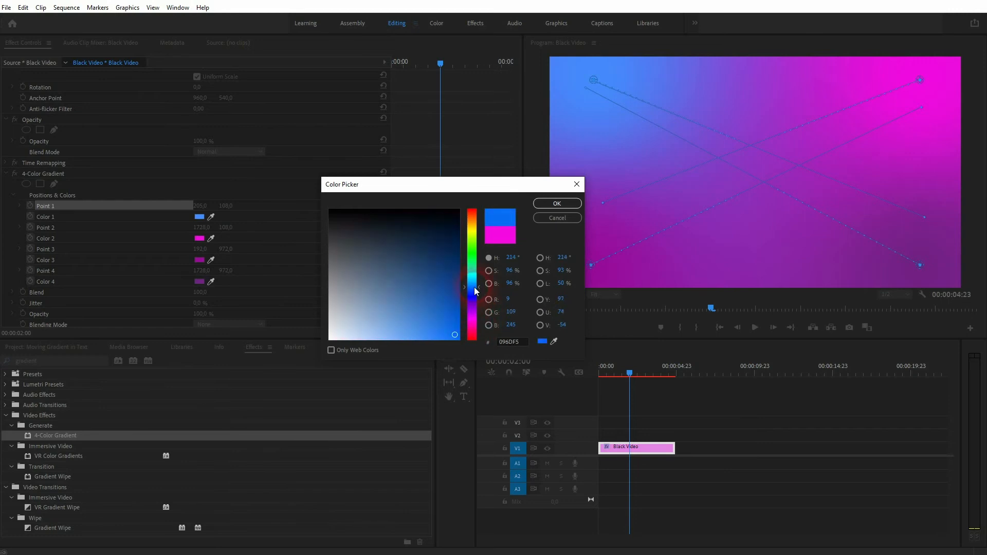
{"action": "left_click", "coordinate": [556, 203]}
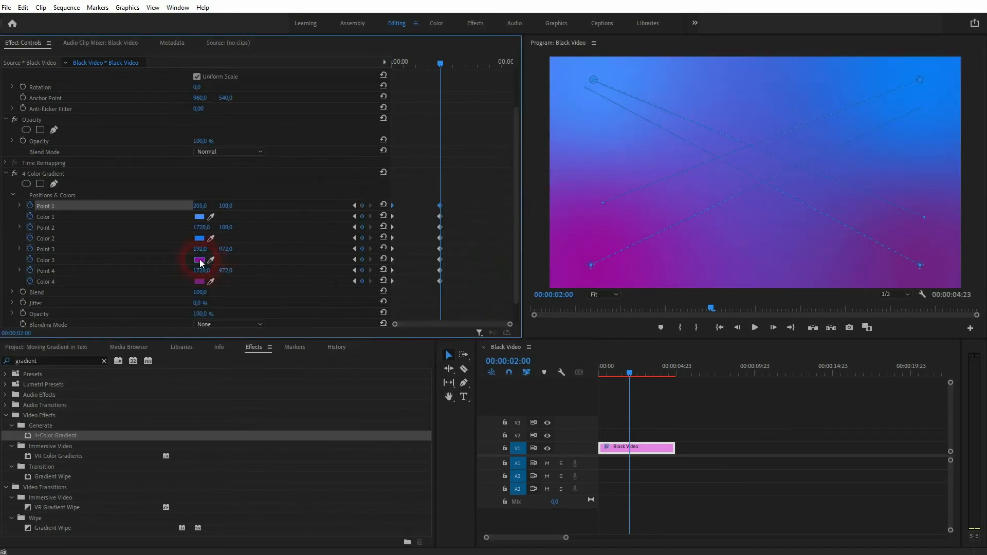
{"action": "left_click", "coordinate": [198, 259]}
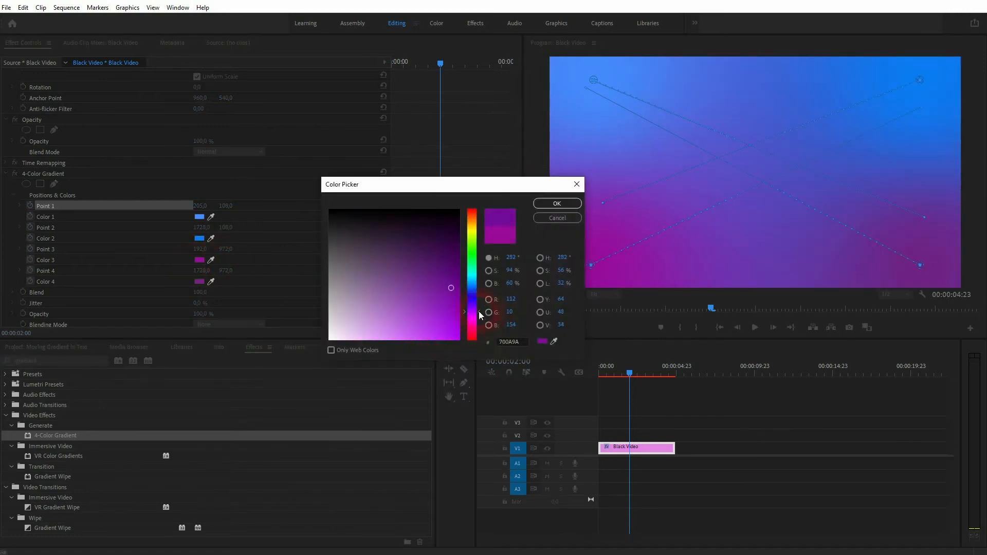
{"action": "left_click", "coordinate": [556, 202]}
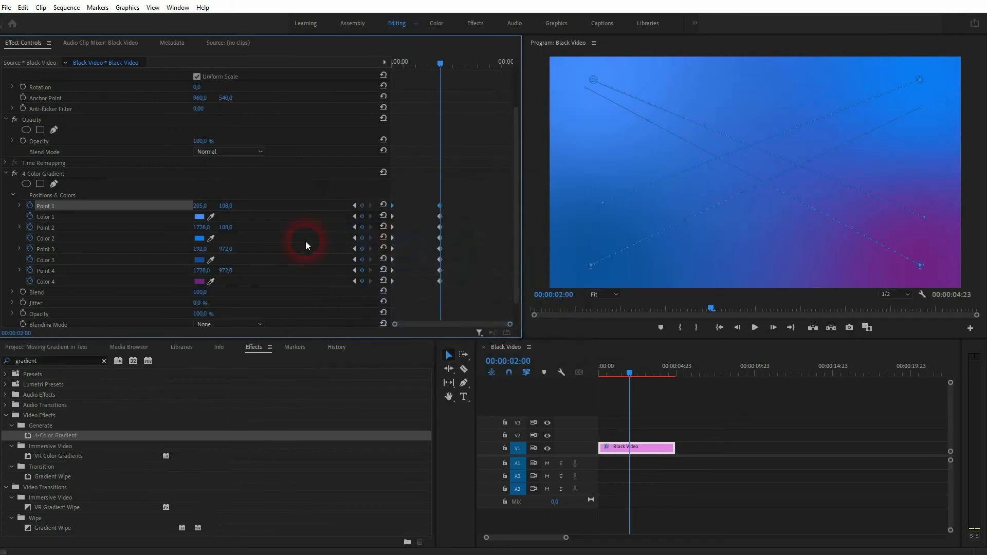
{"action": "left_click", "coordinate": [198, 282]}
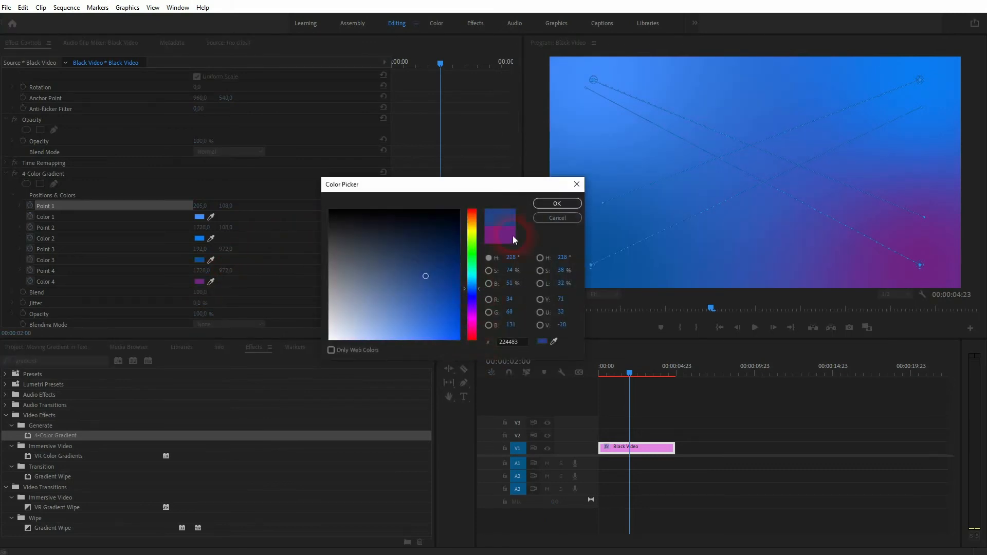
{"action": "left_click", "coordinate": [556, 202]}
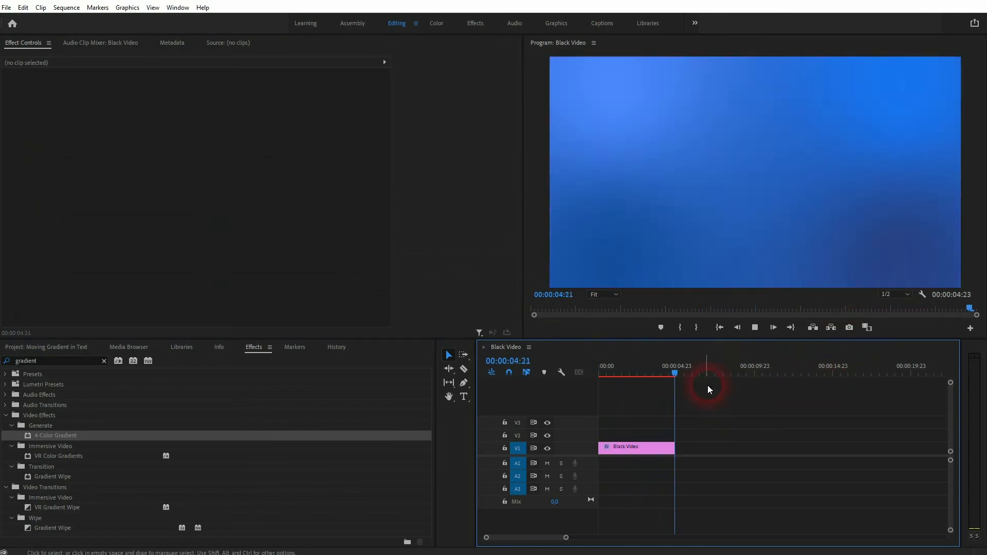
Add a white GRADIENT text title in the Program Monitor above the background.
{"action": "left_click", "coordinate": [598, 373]}
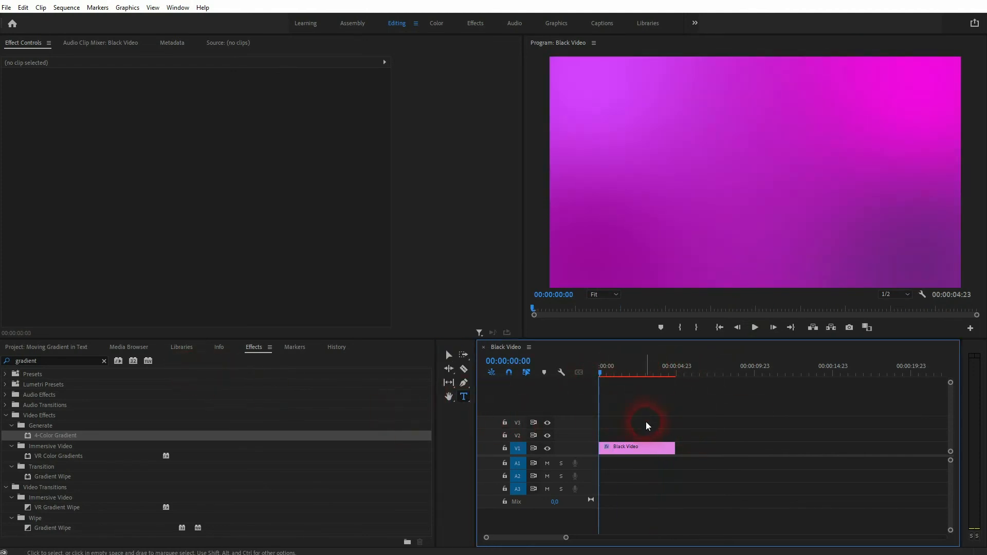
{"action": "left_click", "coordinate": [636, 447]}
{"action": "type", "text": "GRADIENT"}
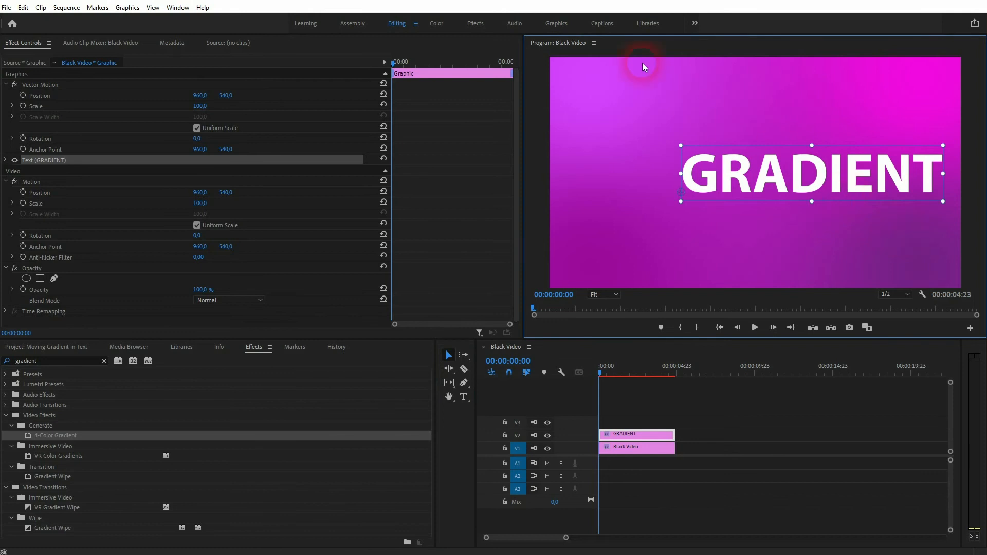
Centre the GRADIENT title via the Graphics workspace, then return to Editing.
{"action": "left_click", "coordinate": [555, 24]}
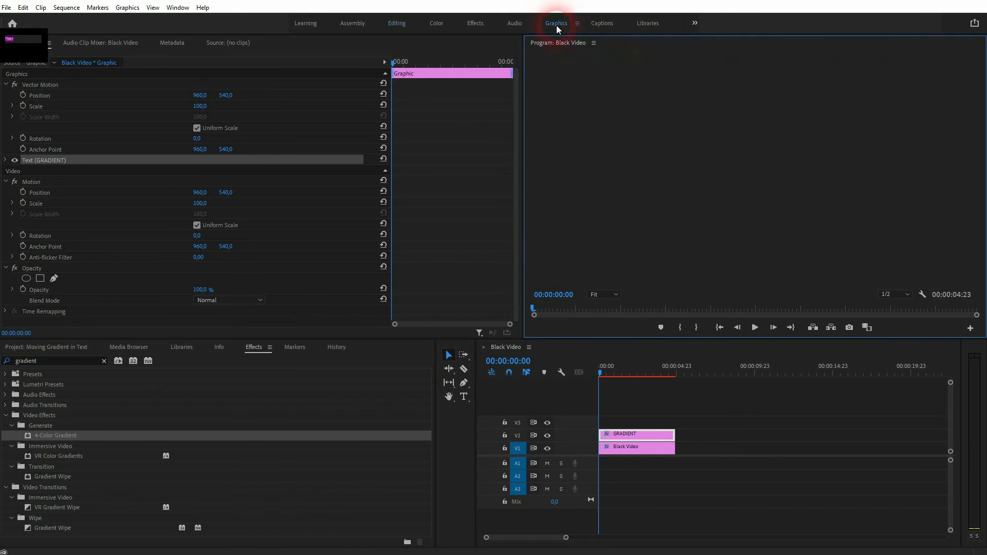
{"action": "left_click", "coordinate": [556, 24]}
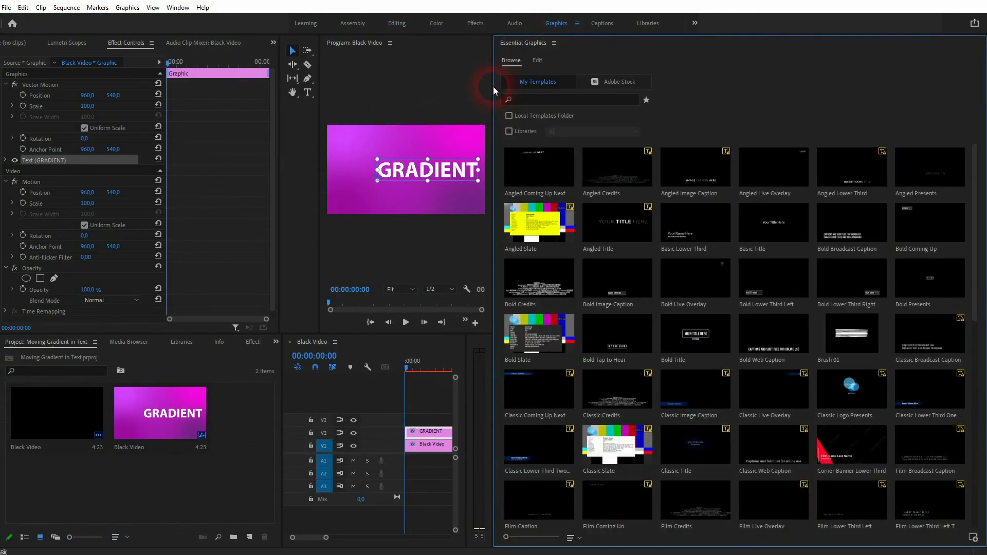
{"action": "left_click", "coordinate": [537, 60]}
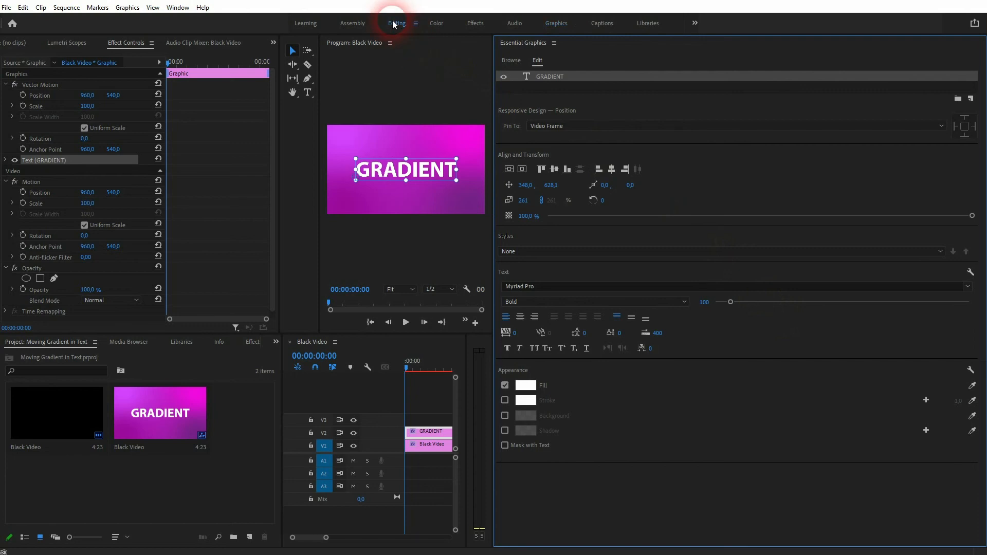
{"action": "left_click", "coordinate": [395, 23]}
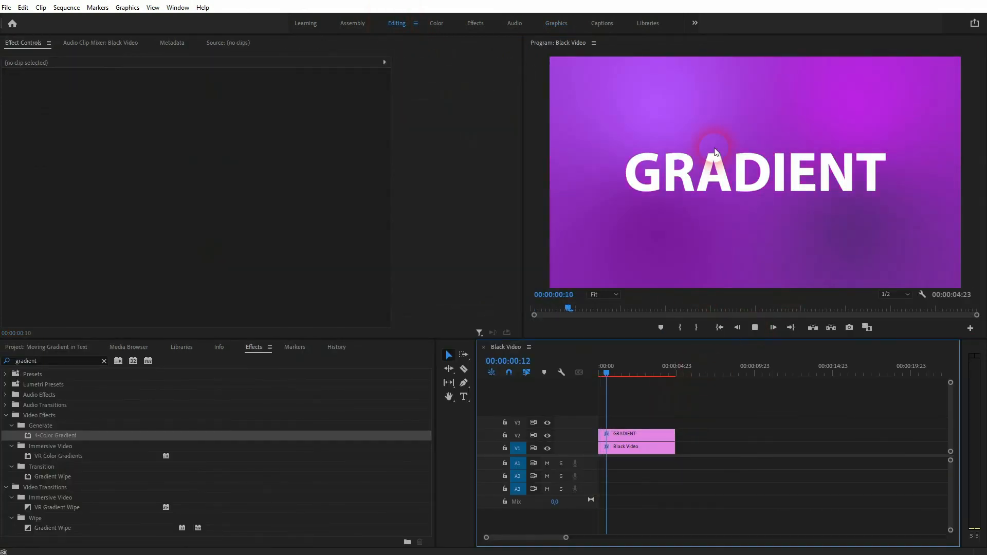
Apply Track Matte Key to the Black Video clip with Matte set to Video 2.
{"action": "left_click", "coordinate": [636, 373]}
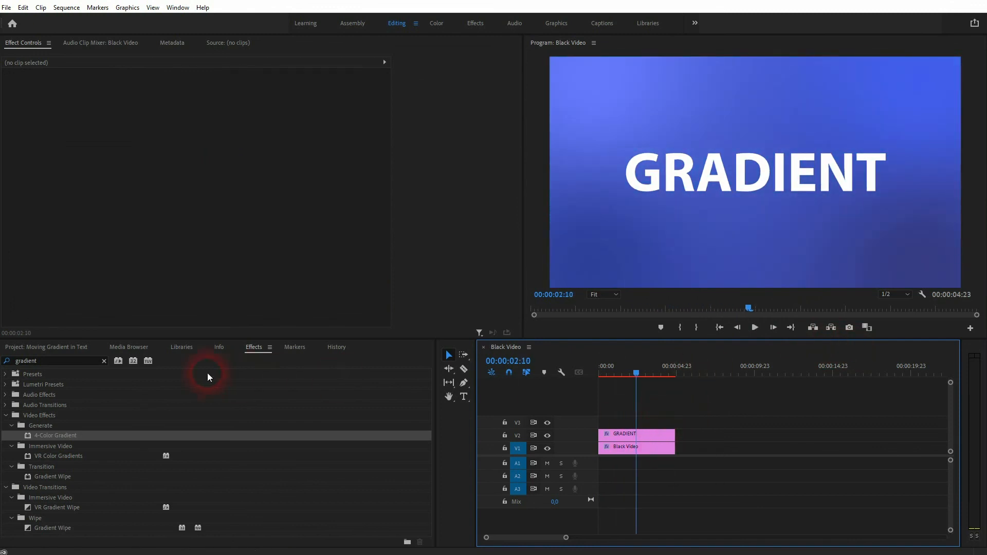
{"action": "left_click", "coordinate": [54, 360]}
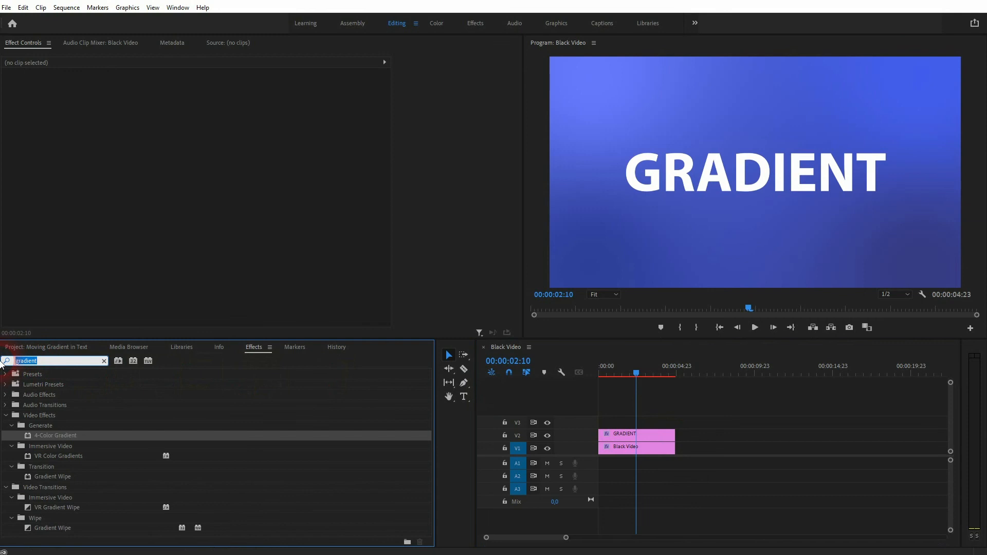
{"action": "type", "text": "key"}
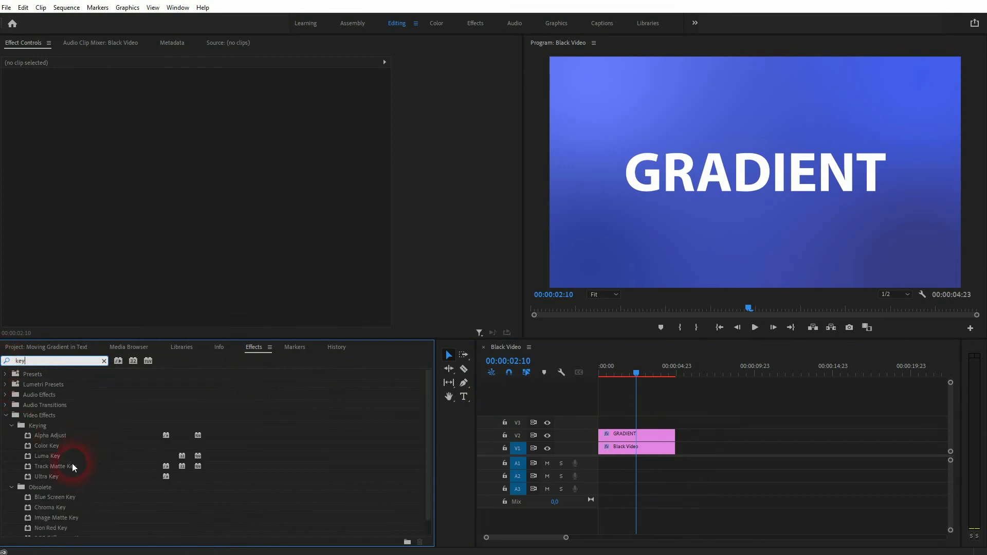
{"action": "left_click_drag", "start_coordinate": [54, 465], "coordinate": [635, 447]}
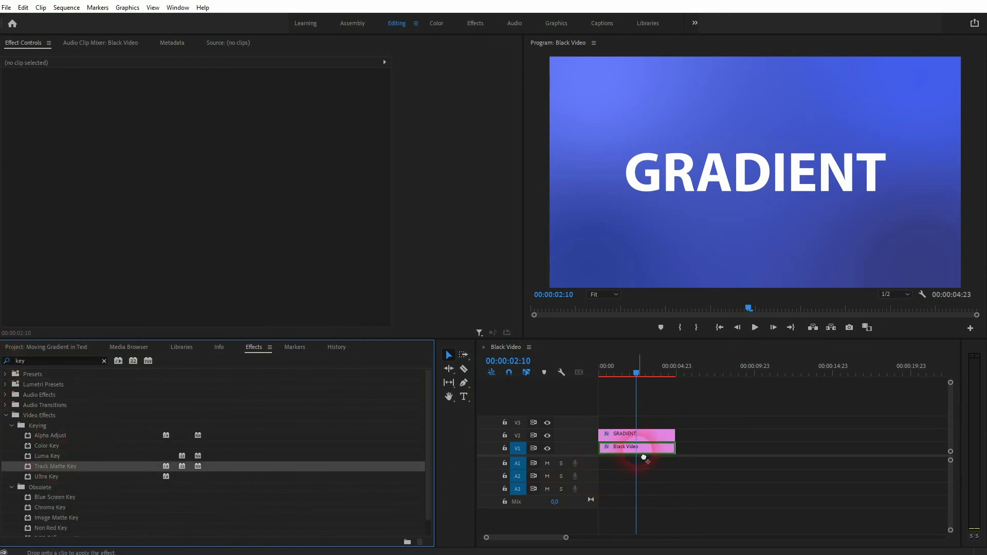
{"action": "left_click", "coordinate": [635, 447]}
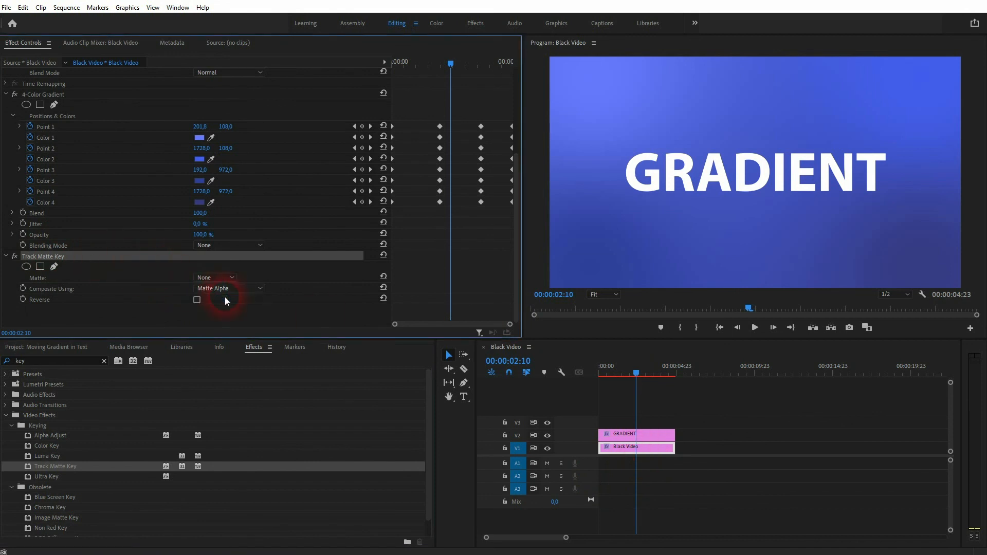
{"action": "left_click", "coordinate": [213, 278]}
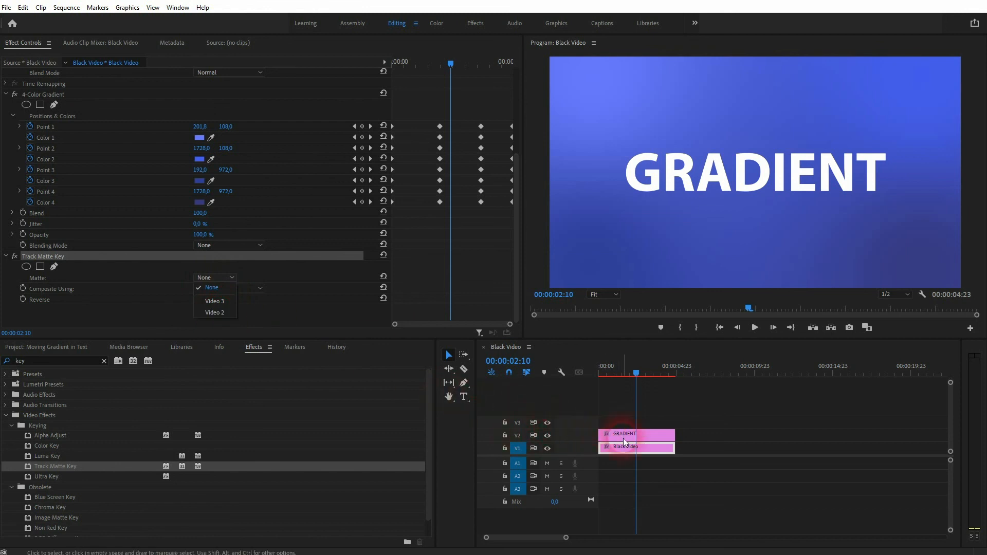
{"action": "left_click", "coordinate": [214, 312]}
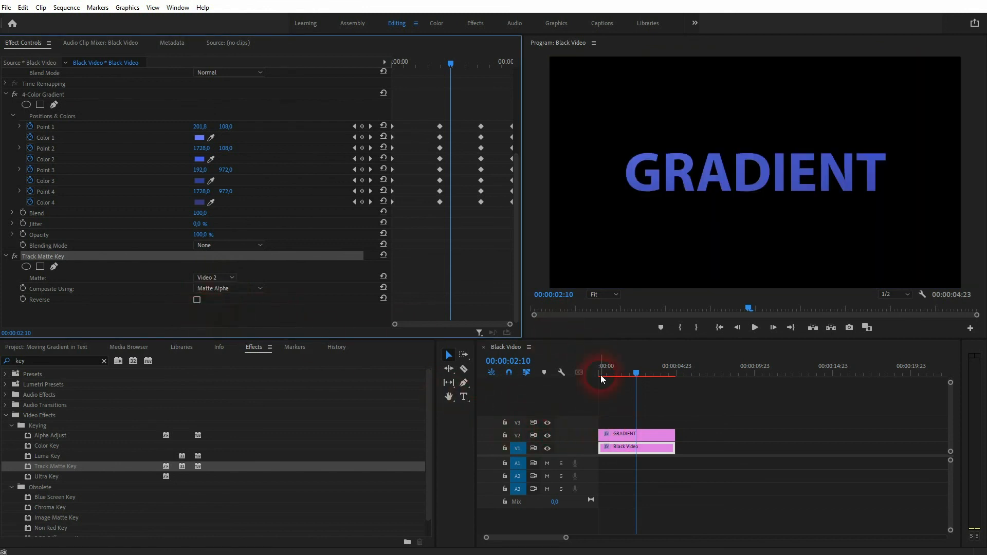